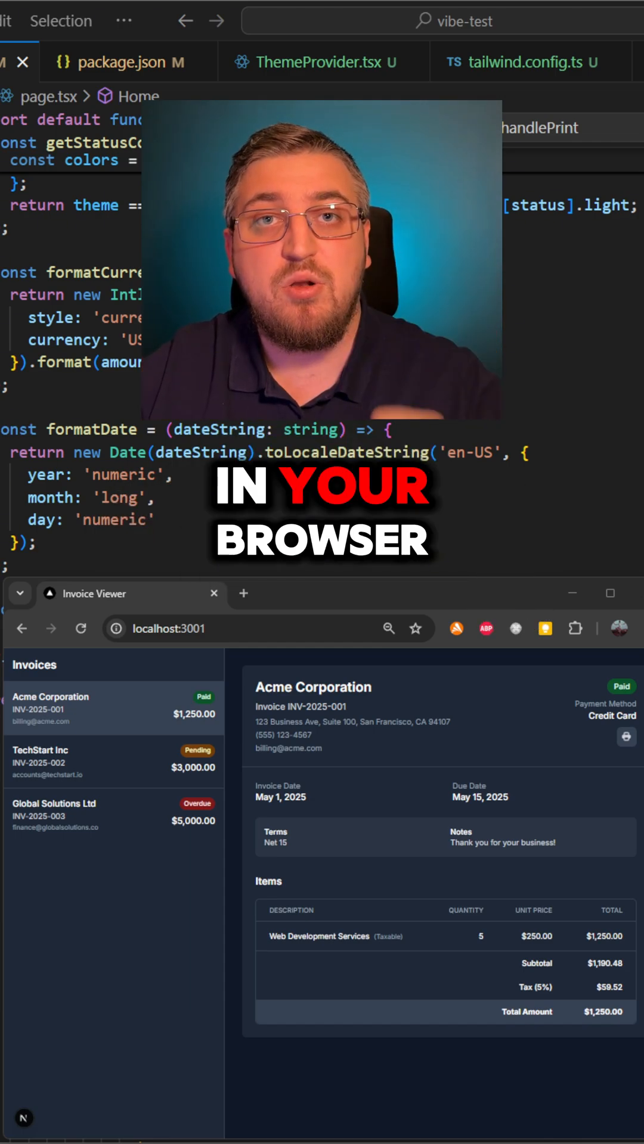
Step: Preview the Acme invoice print, see the invoice list included, and cancel
{"action": "left_click", "coordinate": [626, 737]}
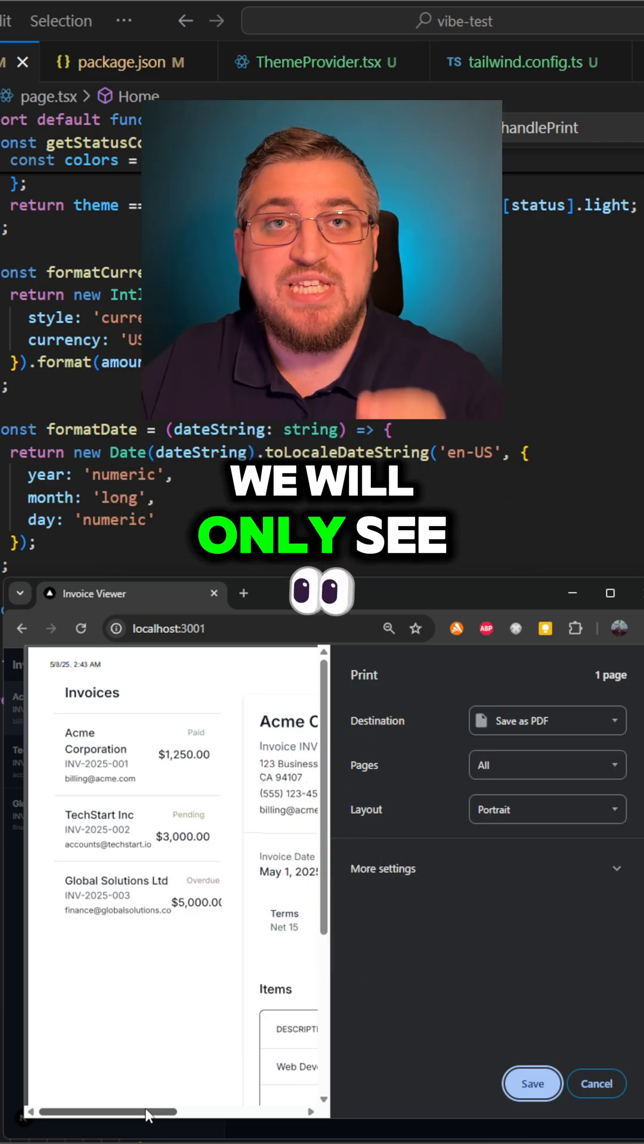
{"action": "left_click", "coordinate": [595, 1083]}
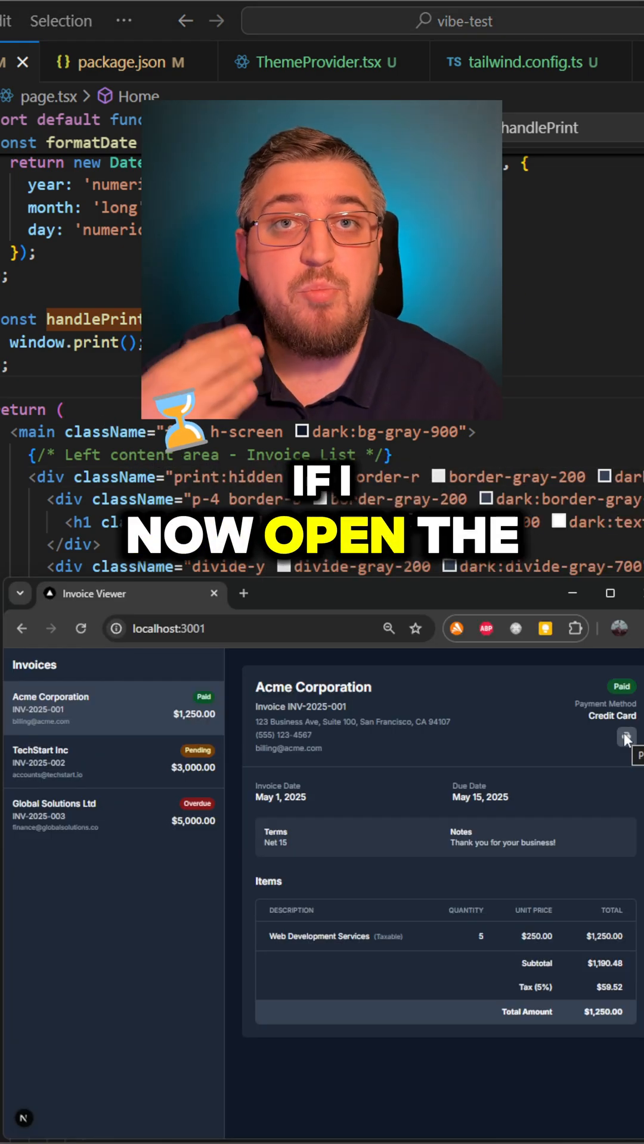
Step: Re-preview the print, confirm only the Acme invoice appears, and cancel
{"action": "left_click", "coordinate": [624, 739]}
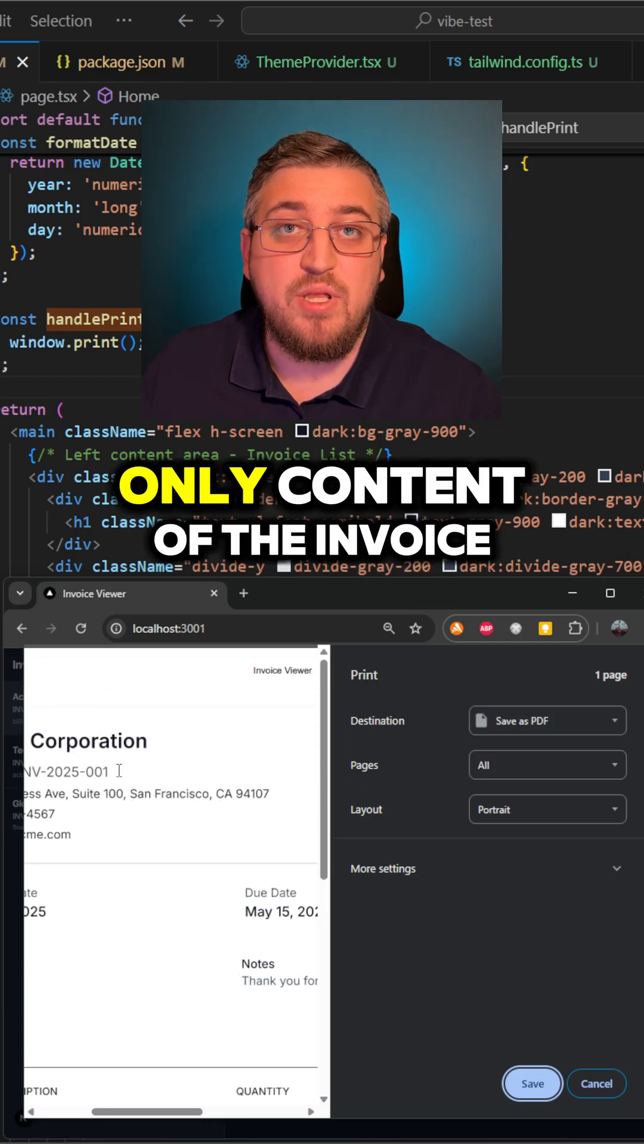
{"action": "scroll", "scroll_direction": "down", "scroll_amount": 3}
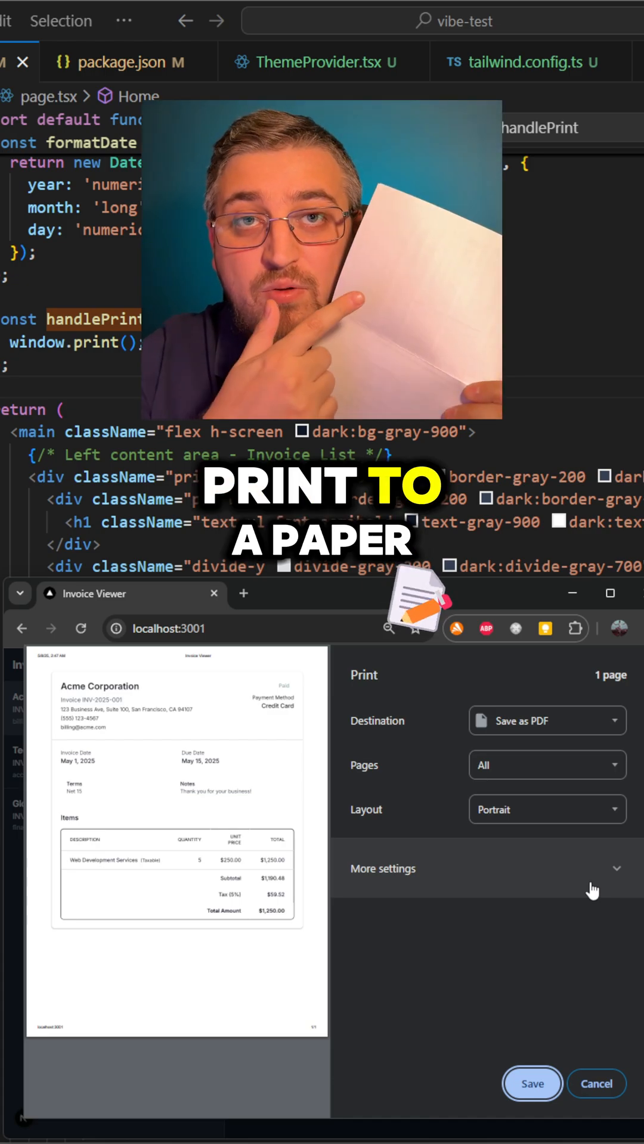
{"action": "left_click", "coordinate": [596, 1083]}
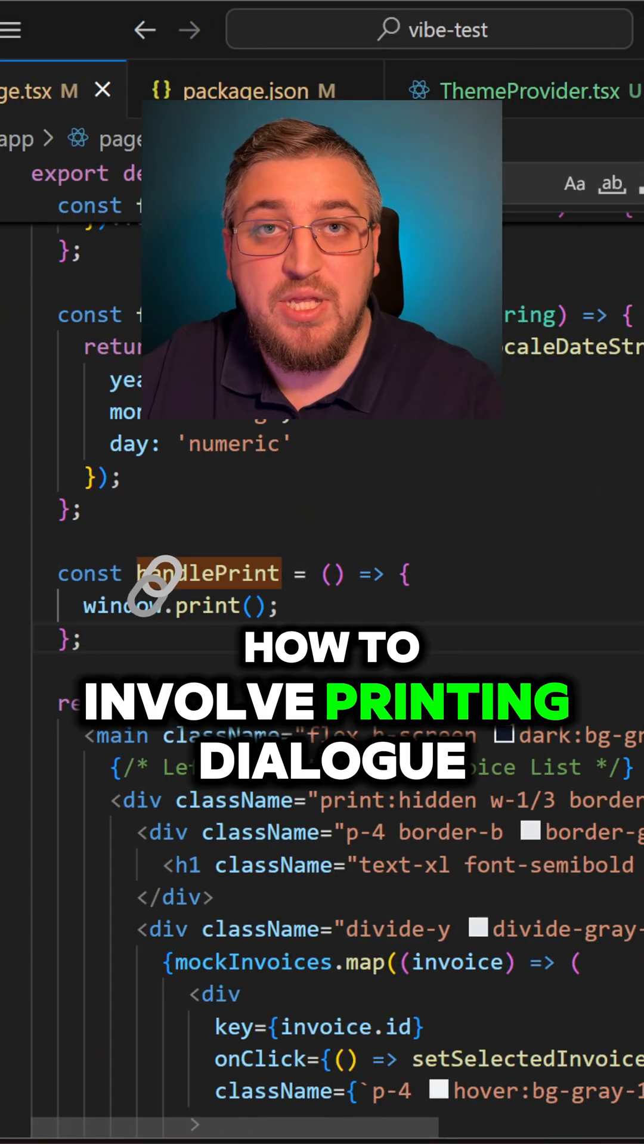